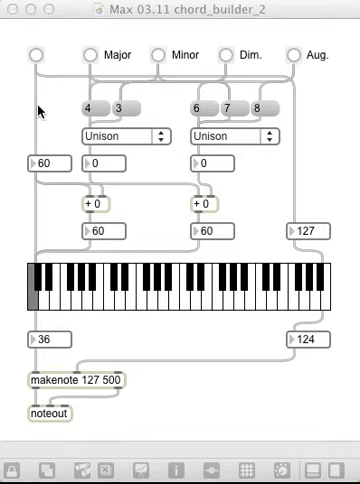
# Play middle C on the onscreen keyboard so note 60 sounds at velocity 127.
pyautogui.click(38, 48)
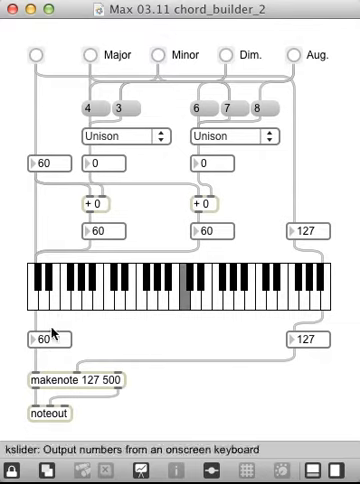
pyautogui.moveTo(64, 156)
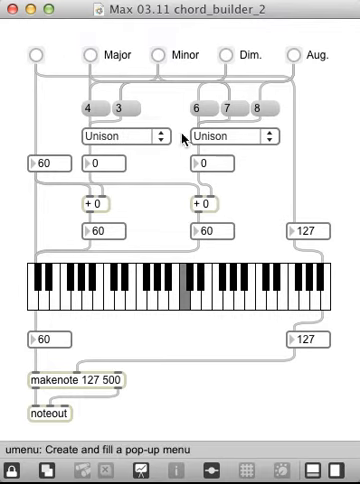
pyautogui.moveTo(84, 56)
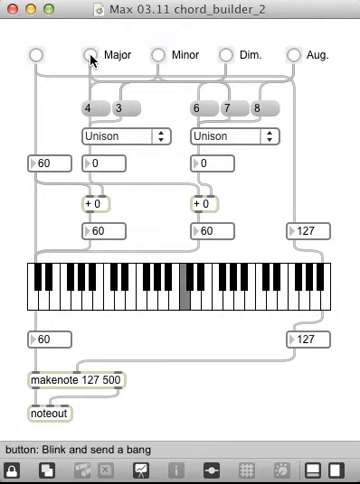
# Load the Major preset (Major 3rd, Perfect 5th), then switch the first interval to Minor 3rd.
pyautogui.click(88, 52)
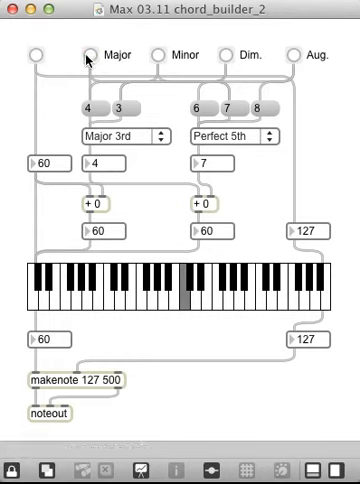
pyautogui.click(36, 50)
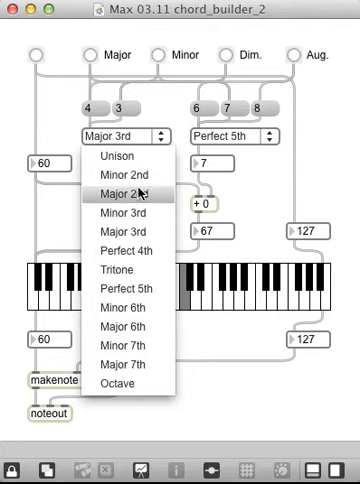
pyautogui.moveTo(140, 212)
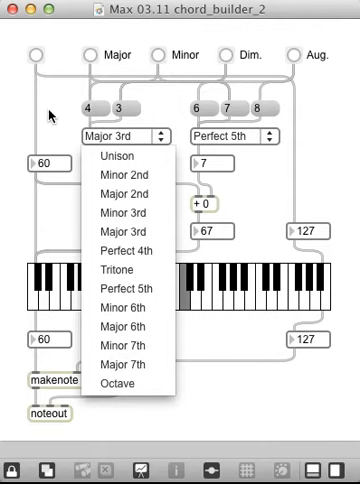
pyautogui.click(36, 48)
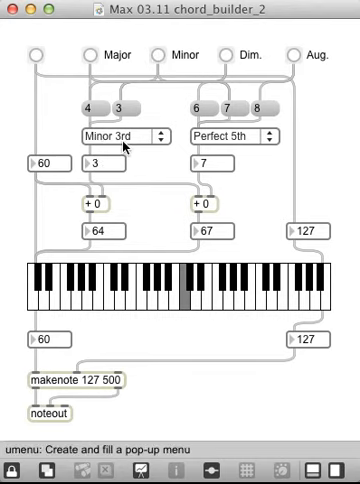
pyautogui.moveTo(76, 84)
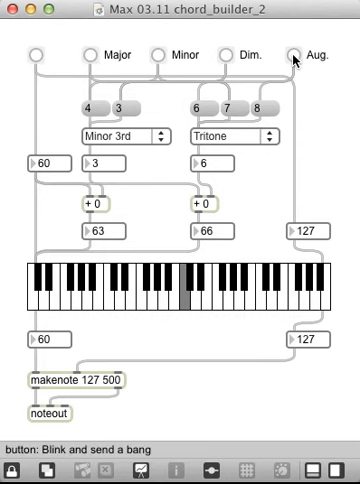
# Load the Aug preset (Major 3rd, Minor 6th) and trigger the chord, sounding 64 and 68.
pyautogui.click(36, 52)
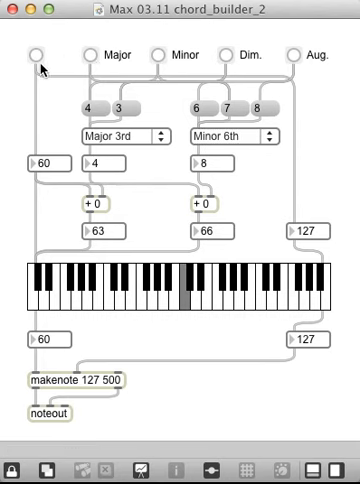
pyautogui.click(38, 50)
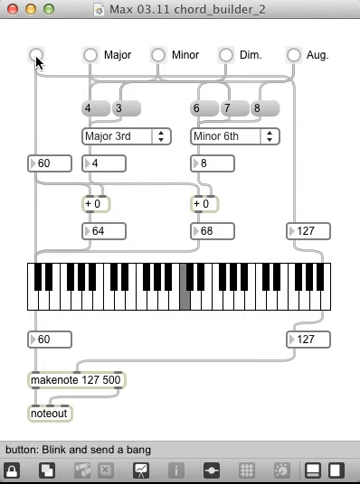